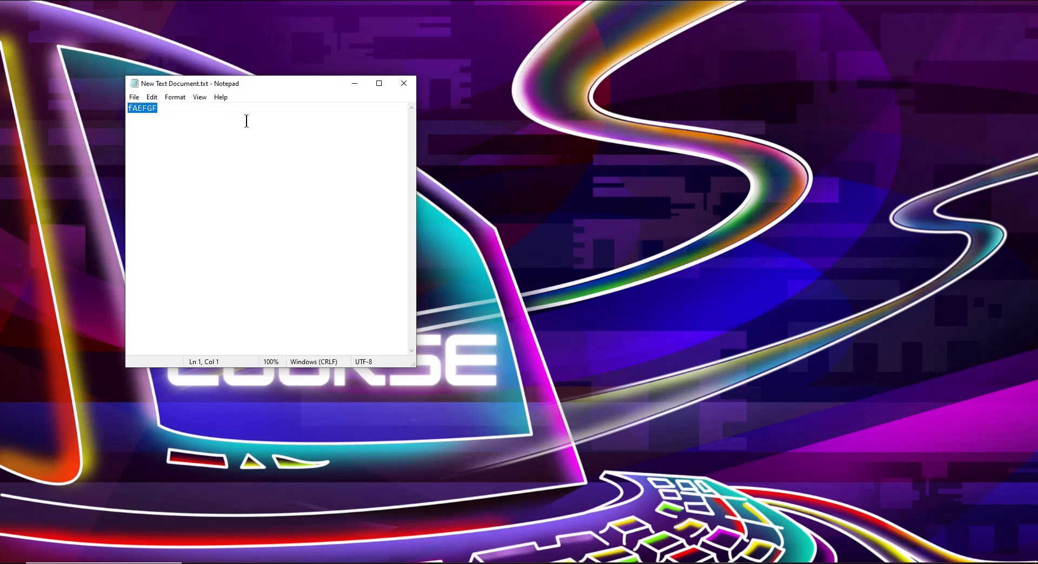
- Replace the selected text with 'RFDFDSFGDGSGSDG' and save New Text Document.txt
{"action": "type", "text": "RFDFDSFGDGSGSDG"}
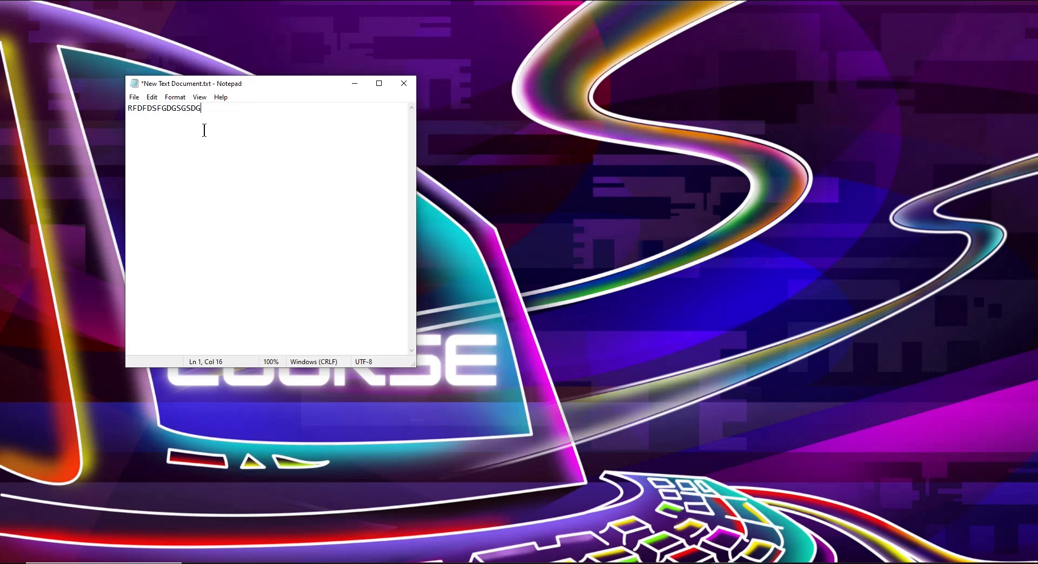
{"action": "left_click", "coordinate": [134, 97]}
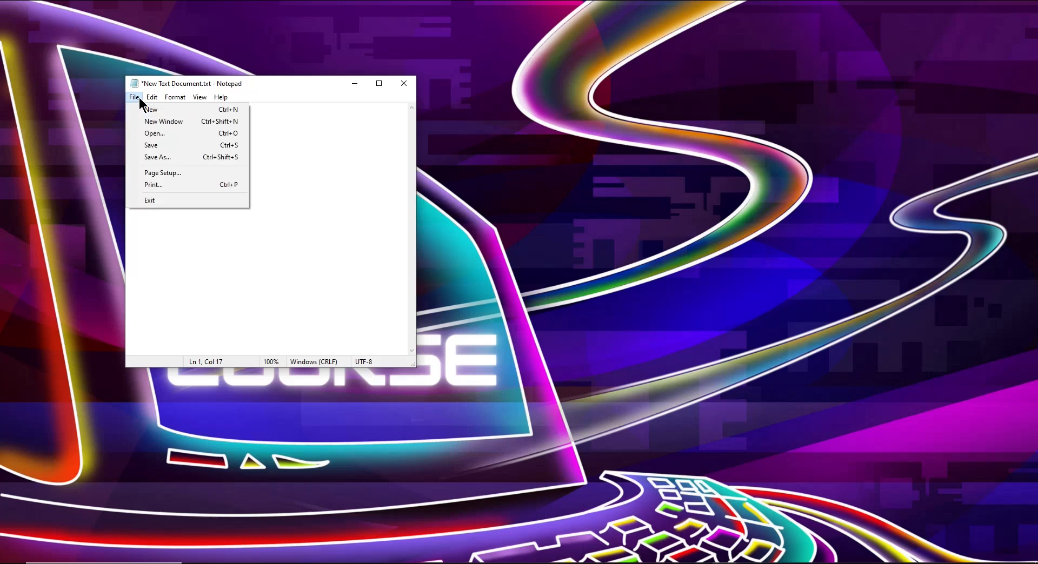
{"action": "mouse_move", "coordinate": [229, 153]}
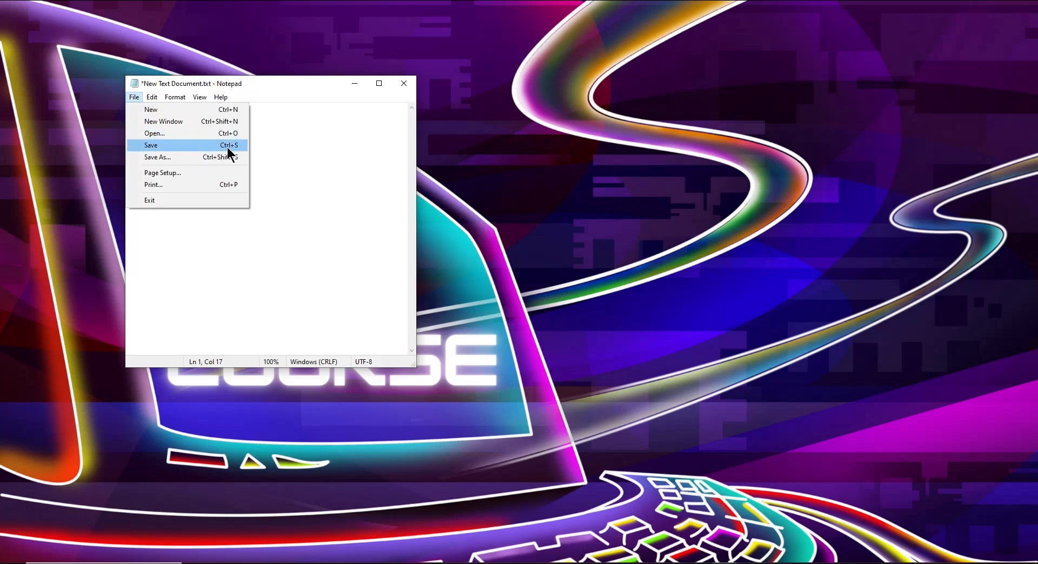
{"action": "mouse_move", "coordinate": [192, 147]}
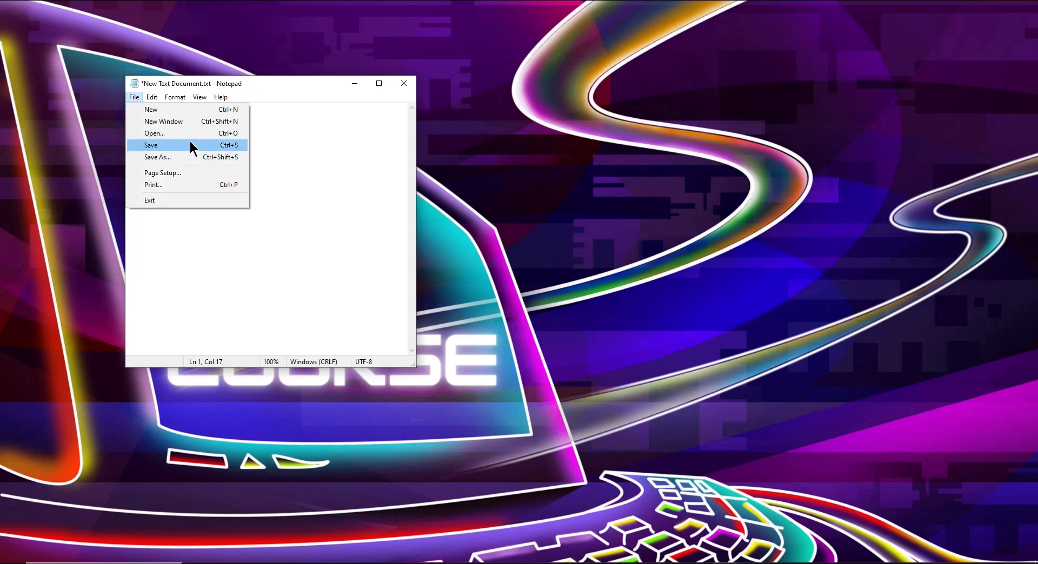
{"action": "left_click", "coordinate": [162, 145]}
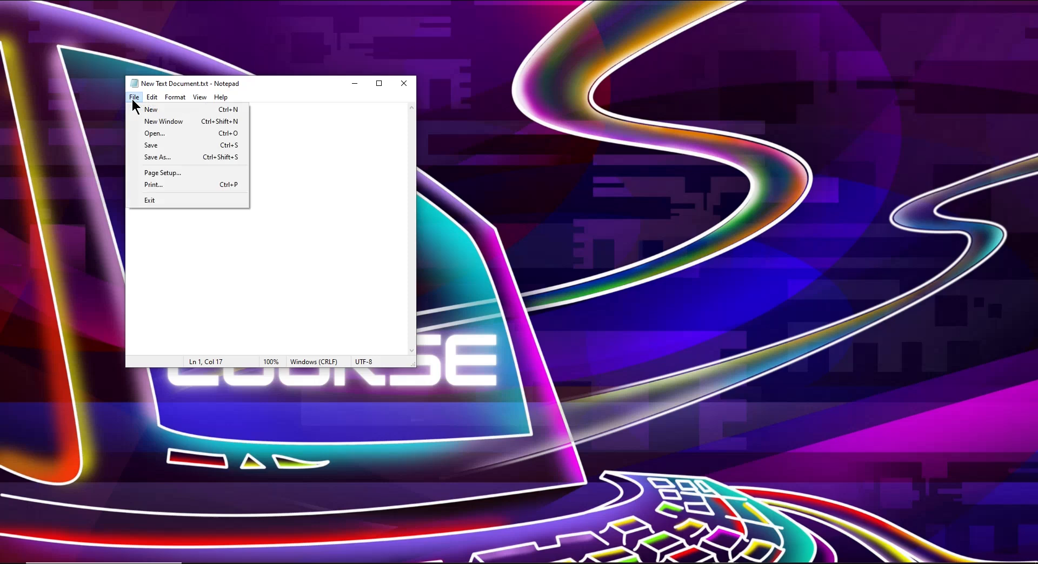
{"action": "mouse_move", "coordinate": [172, 148]}
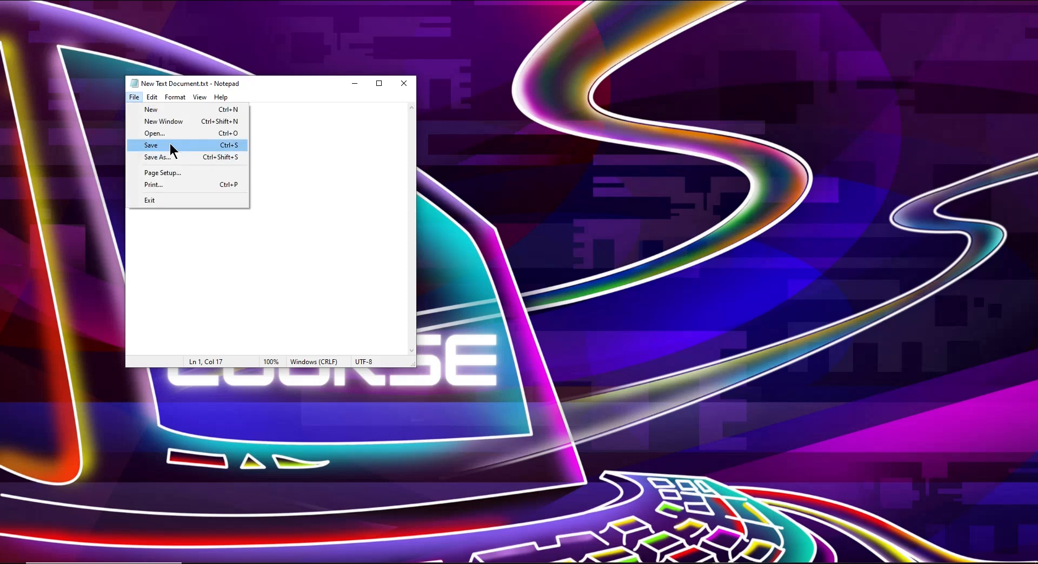
{"action": "mouse_move", "coordinate": [219, 150]}
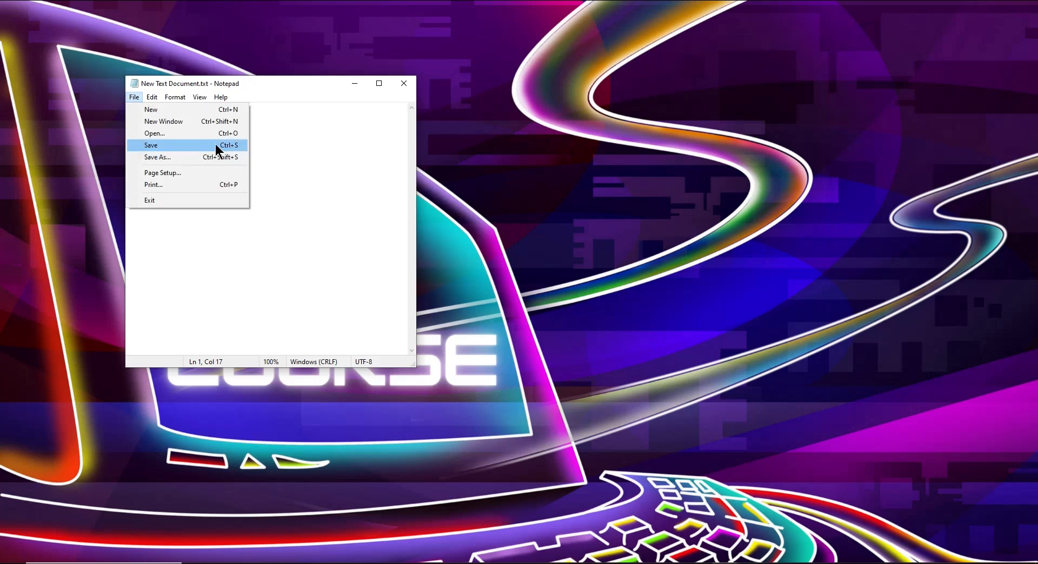
{"action": "mouse_move", "coordinate": [236, 151]}
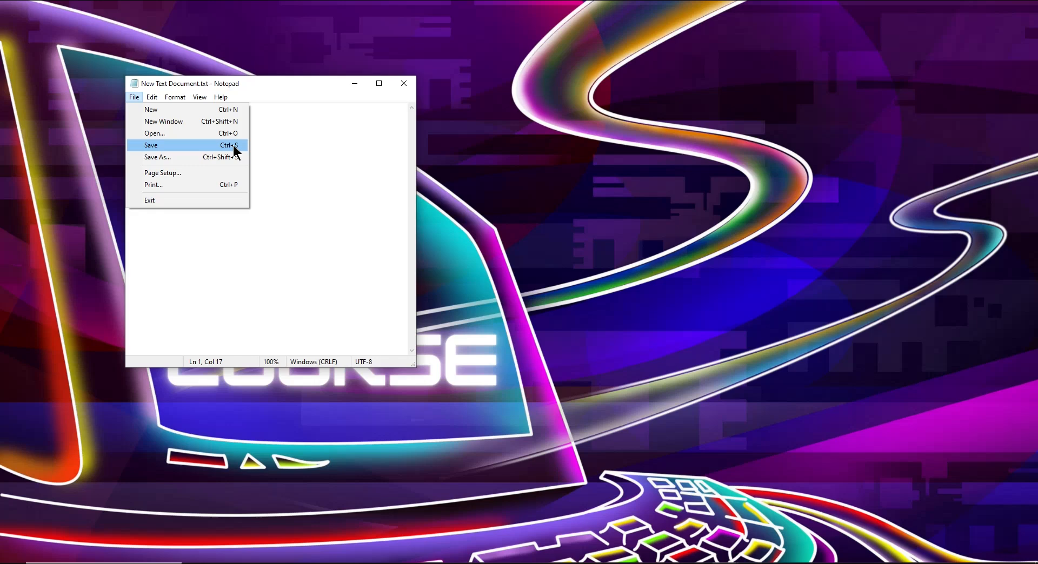
{"action": "mouse_move", "coordinate": [244, 151]}
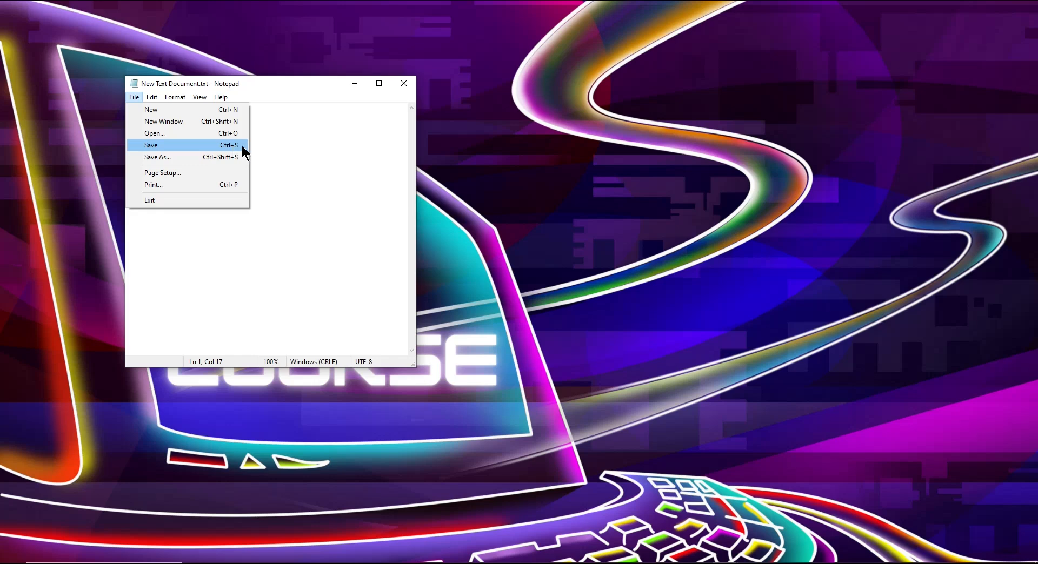
{"action": "mouse_move", "coordinate": [240, 152]}
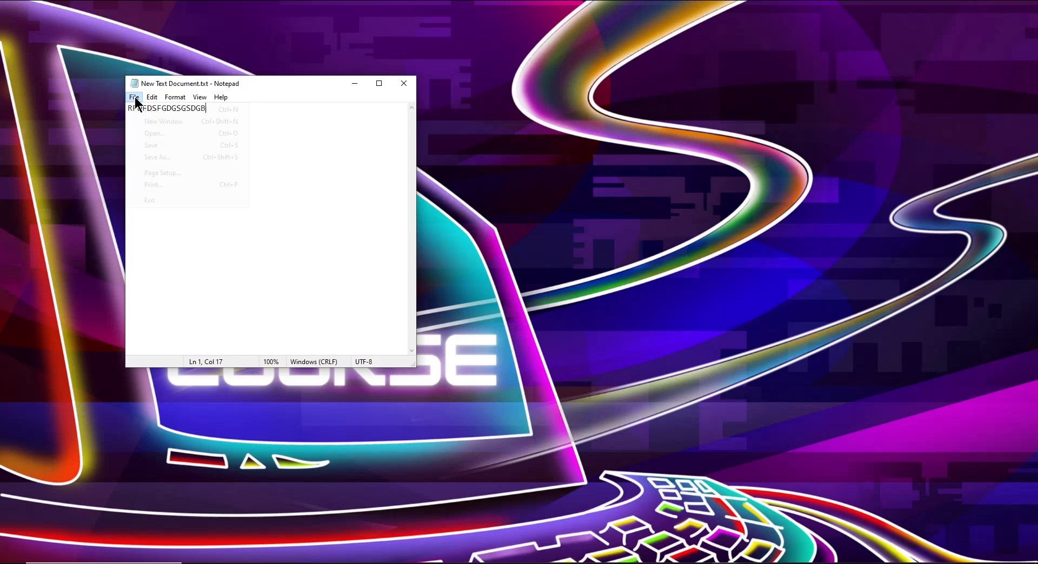
- Bring up the Save As dialog for the text file on the Desktop folder
{"action": "left_click", "coordinate": [156, 157]}
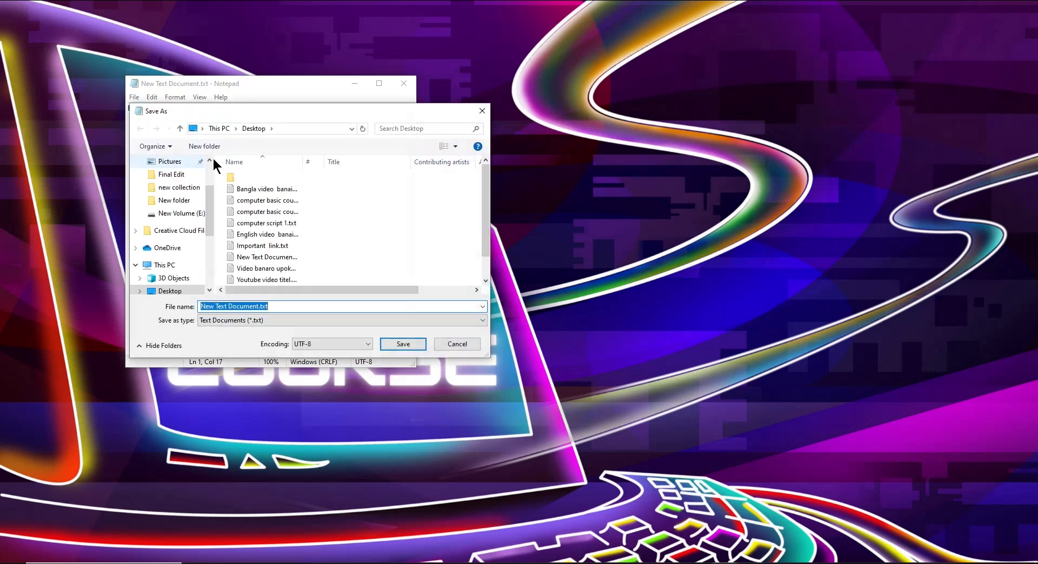
{"action": "mouse_move", "coordinate": [431, 306]}
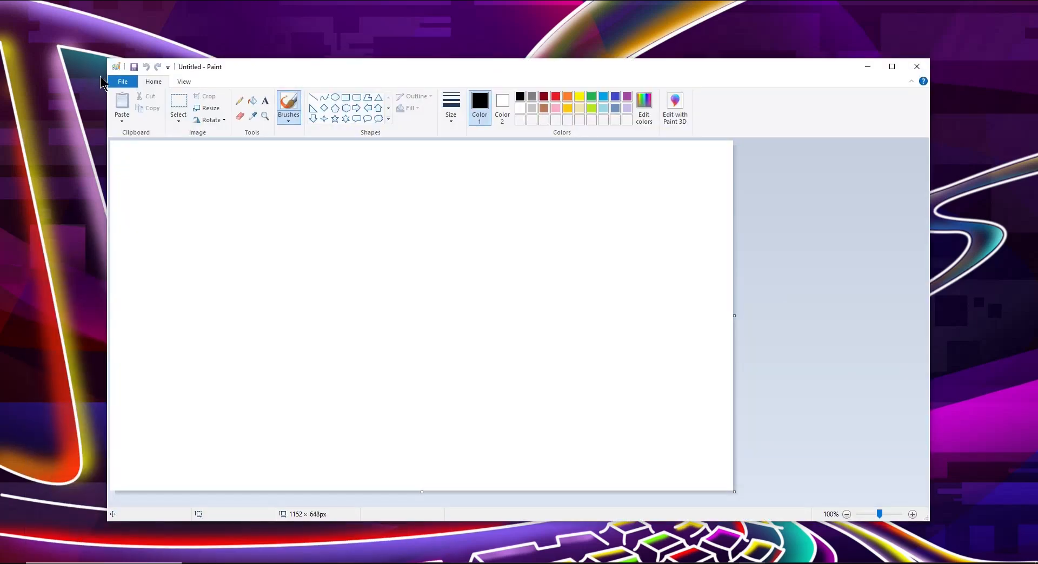
{"action": "mouse_move", "coordinate": [197, 243]}
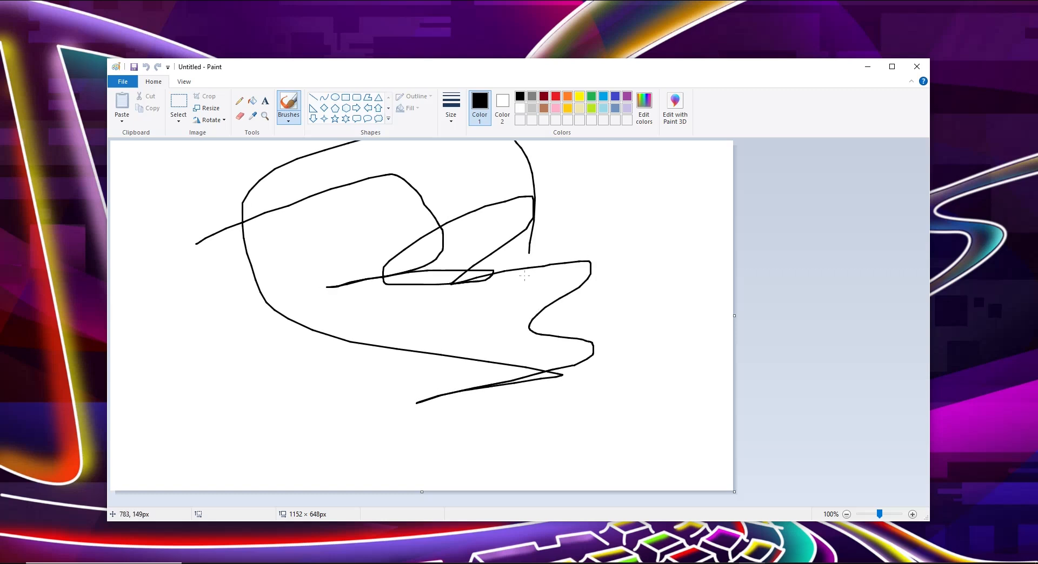
- Begin saving the black scribble, bringing up Paint's Save As dialog in Documents
{"action": "left_click", "coordinate": [123, 81]}
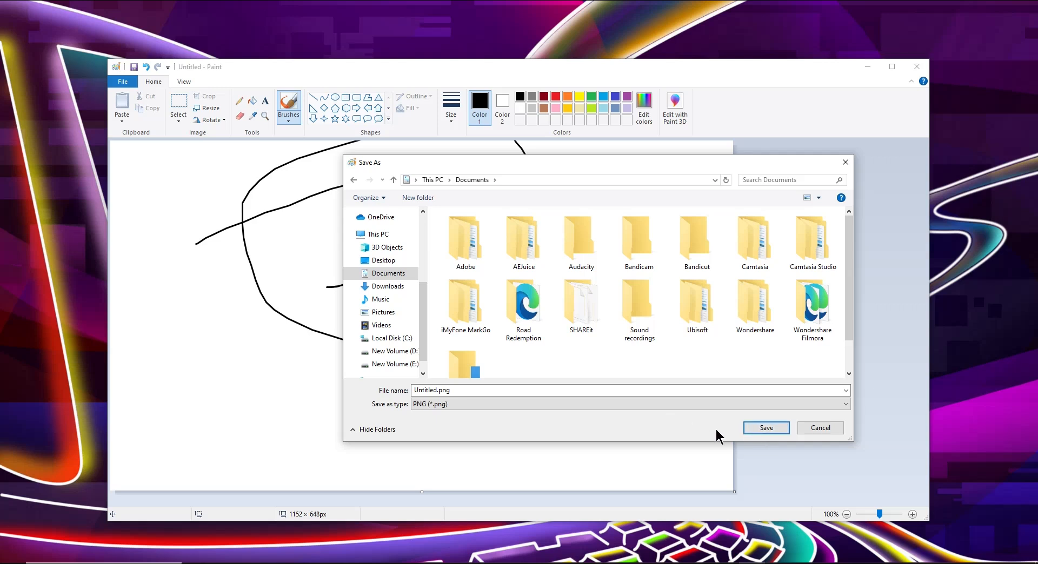
{"action": "mouse_move", "coordinate": [716, 441]}
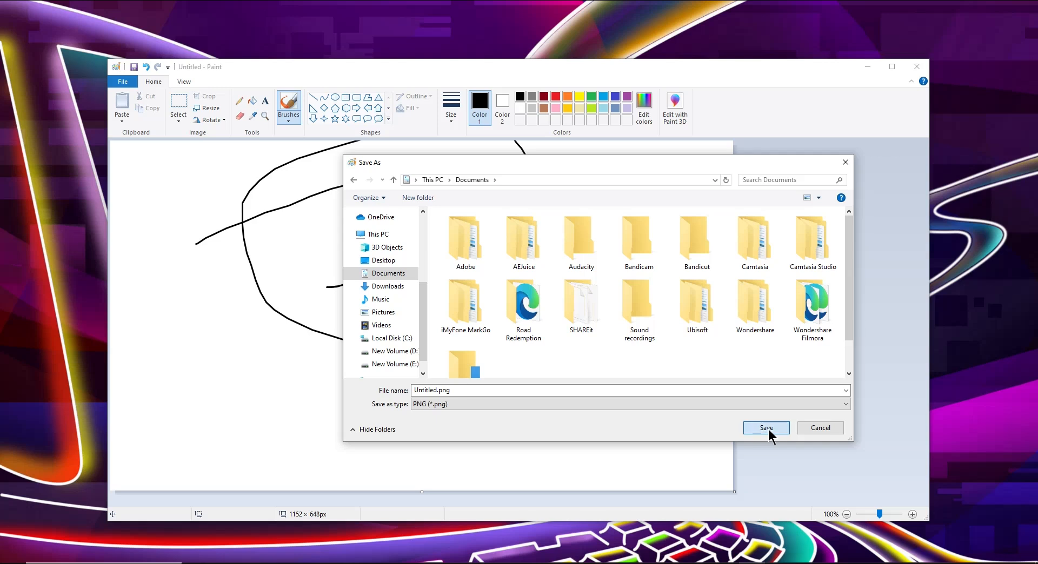
- Save the scribble as Untitled.png (PNG) in Documents
{"action": "left_click", "coordinate": [765, 428]}
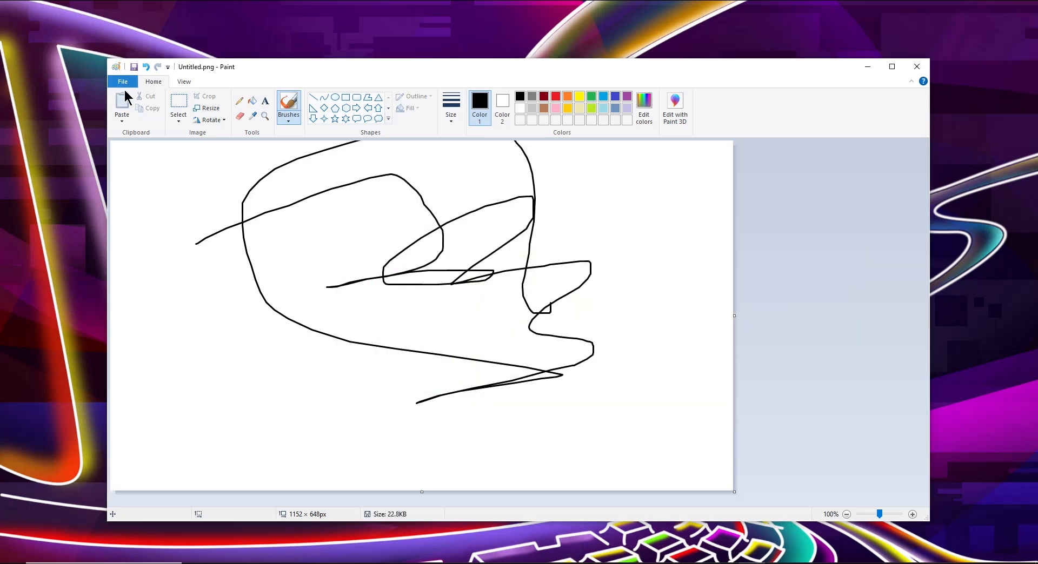
- Show Paint's File menu so the Save as picture-format choices can be listed
{"action": "left_click", "coordinate": [122, 81]}
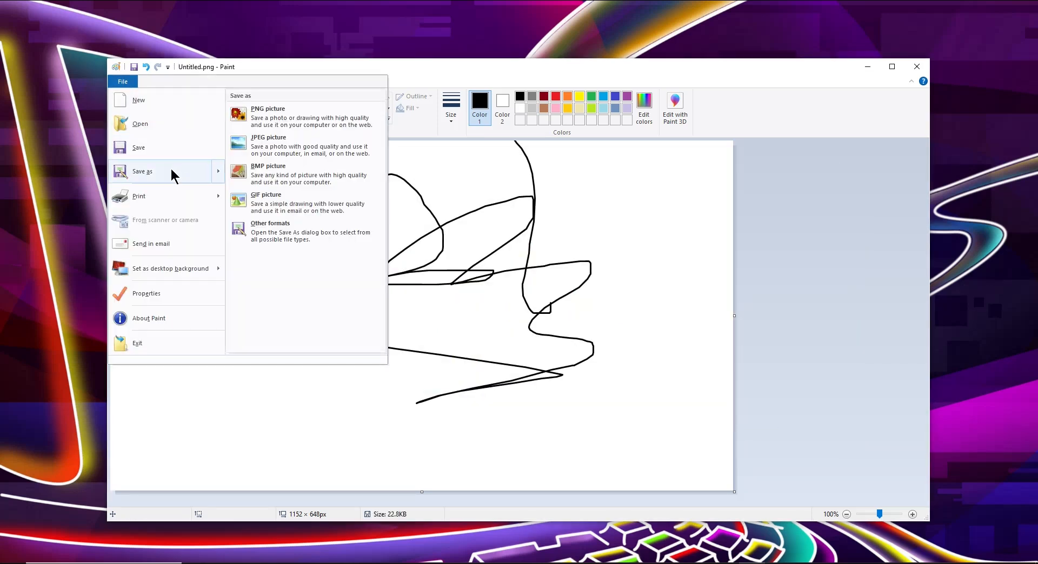
{"action": "left_click", "coordinate": [123, 81]}
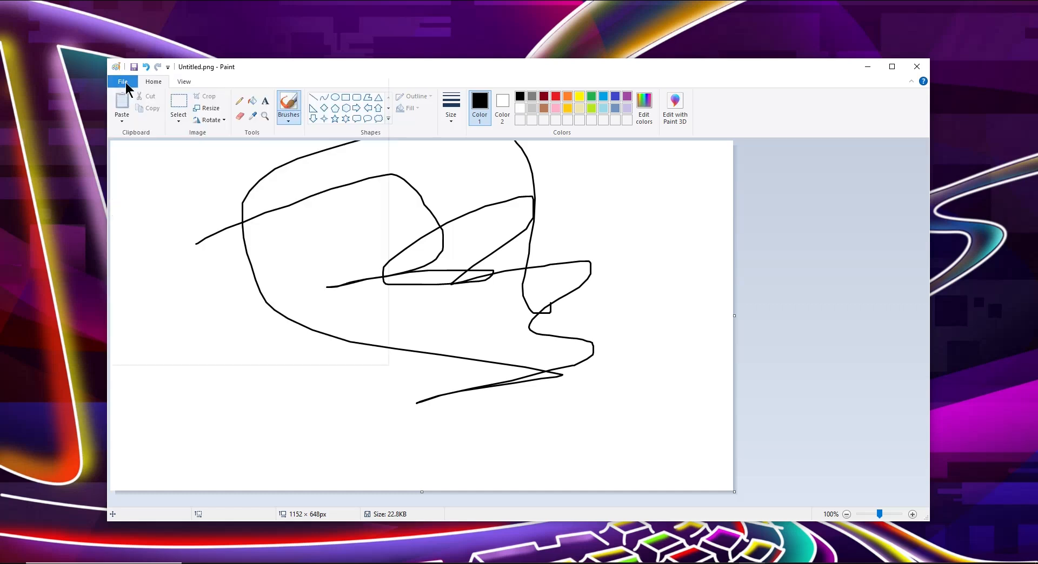
{"action": "left_click", "coordinate": [122, 81]}
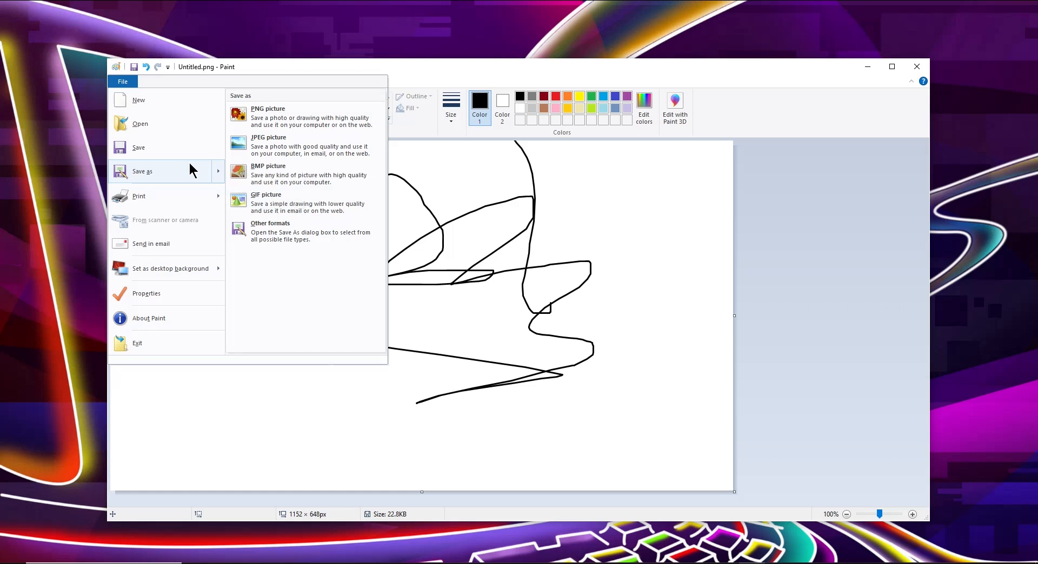
{"action": "mouse_move", "coordinate": [168, 177]}
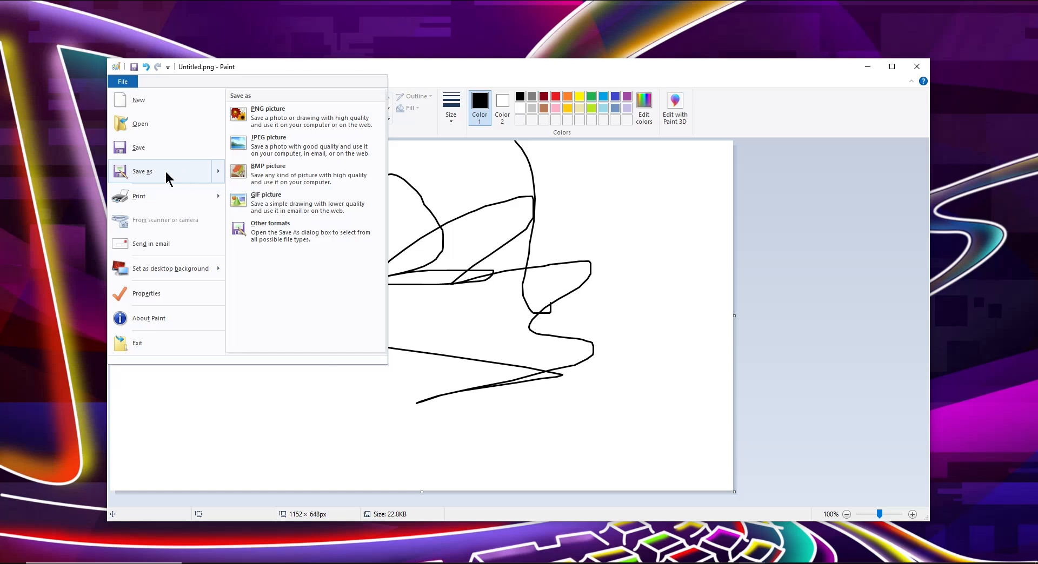
- Confirm Untitled.png exists in Documents via Save As, then cancel without resaving
{"action": "left_click", "coordinate": [269, 108]}
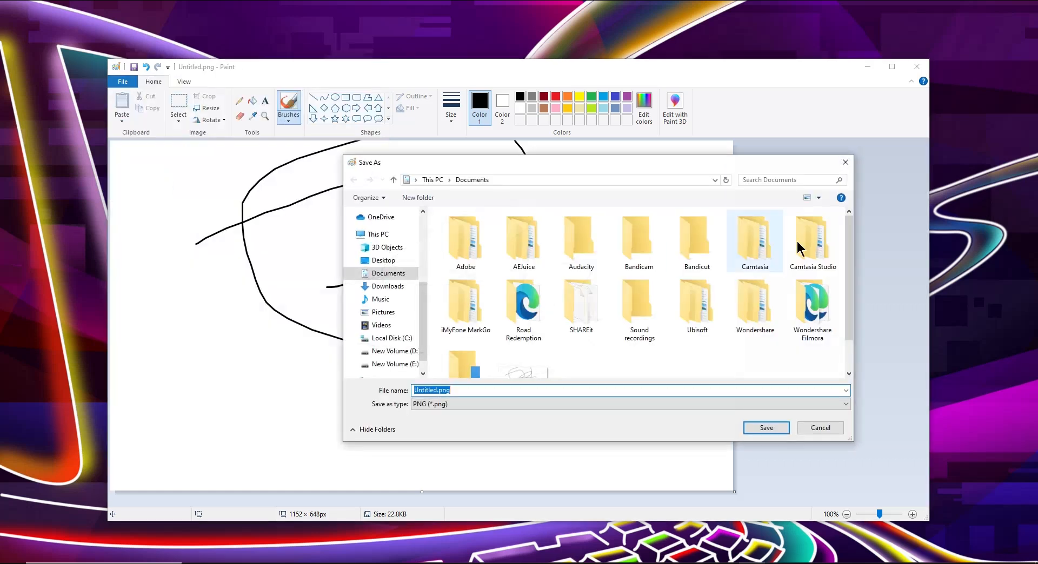
{"action": "scroll", "scroll_direction": "down", "scroll_amount": 3}
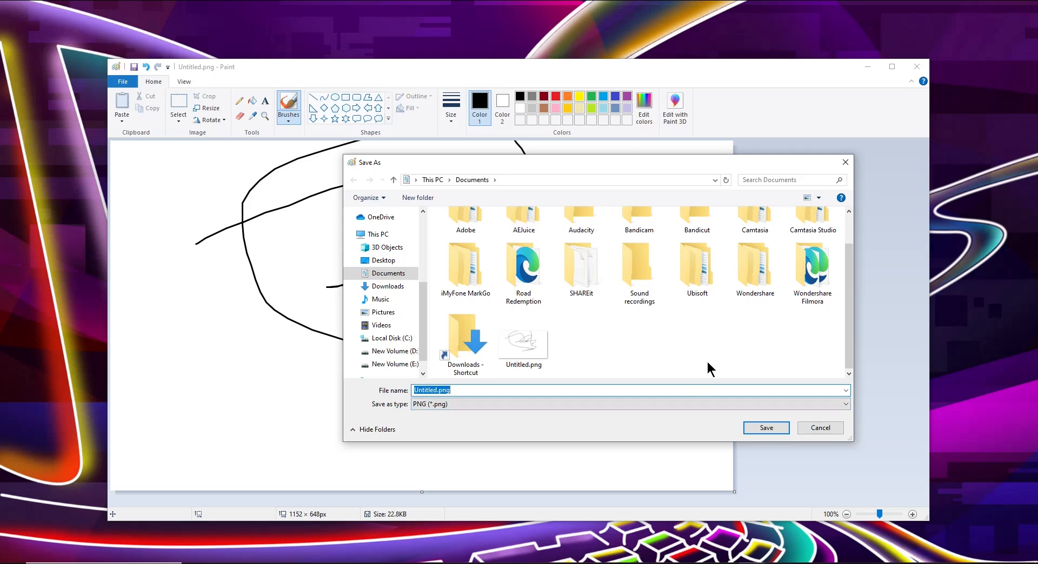
{"action": "mouse_move", "coordinate": [813, 428]}
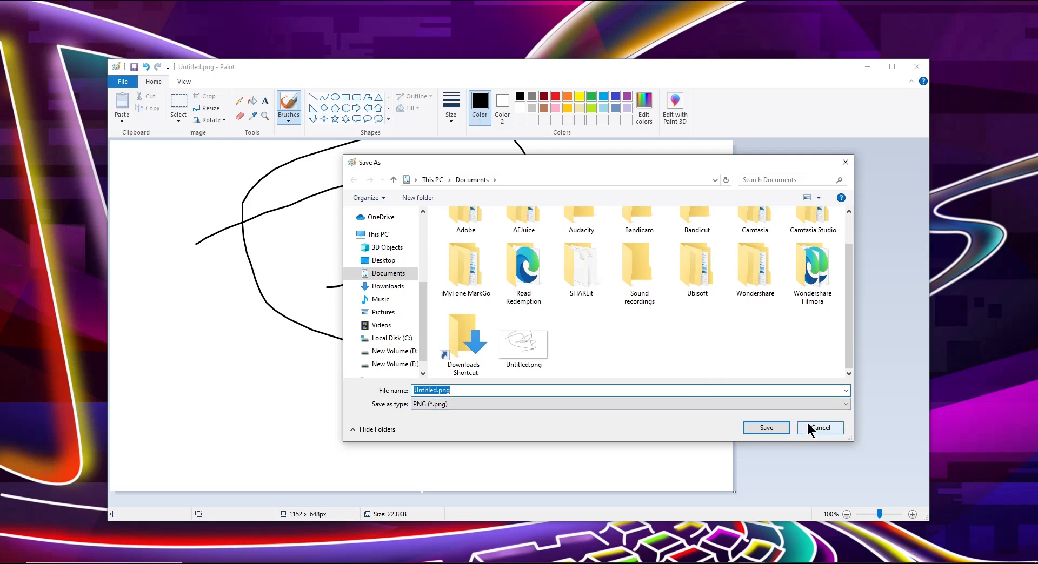
{"action": "mouse_move", "coordinate": [805, 429]}
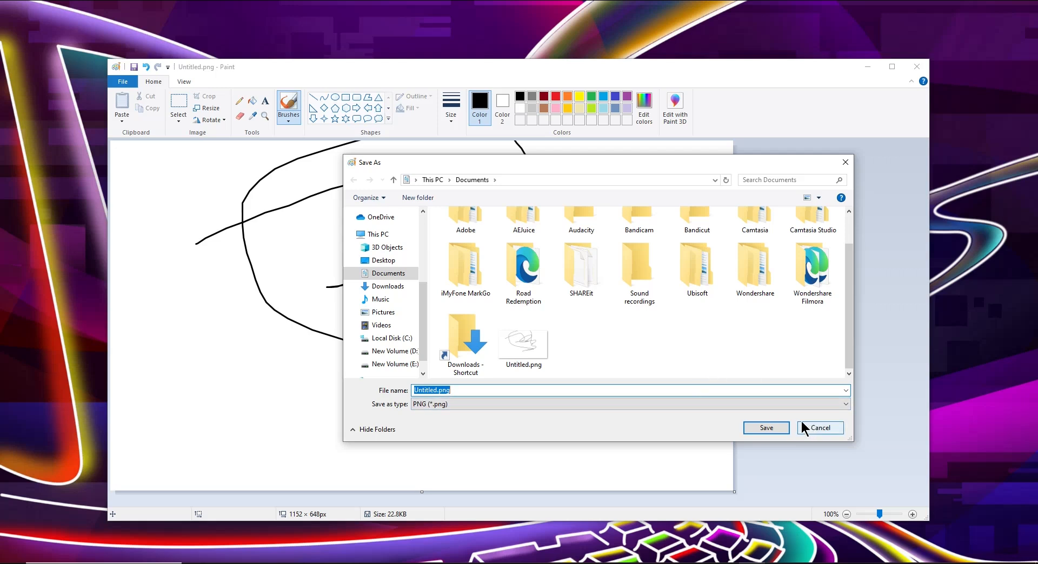
{"action": "left_click", "coordinate": [820, 428]}
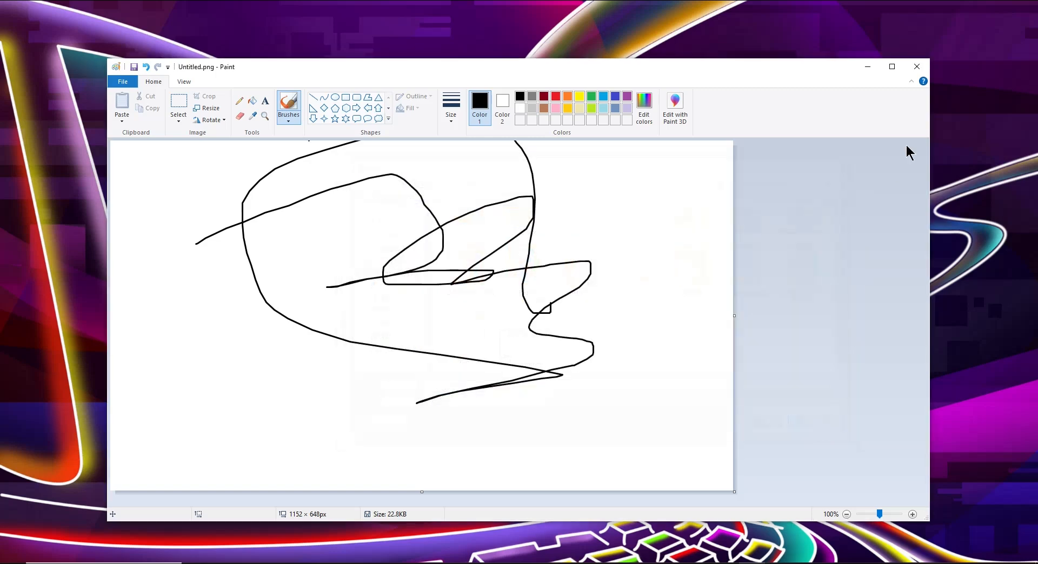